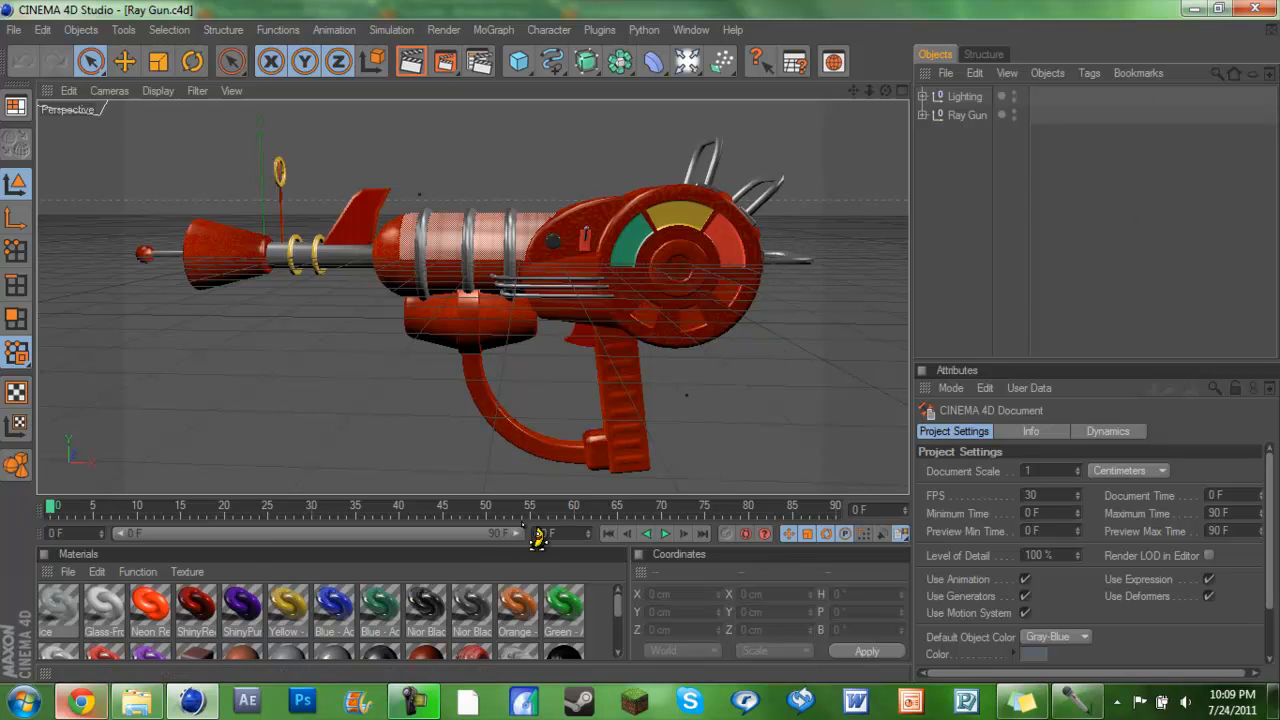
Step: Expand the Ray Gun group to list its parts, collapse Lighting, and briefly show the content browser
click(924, 114)
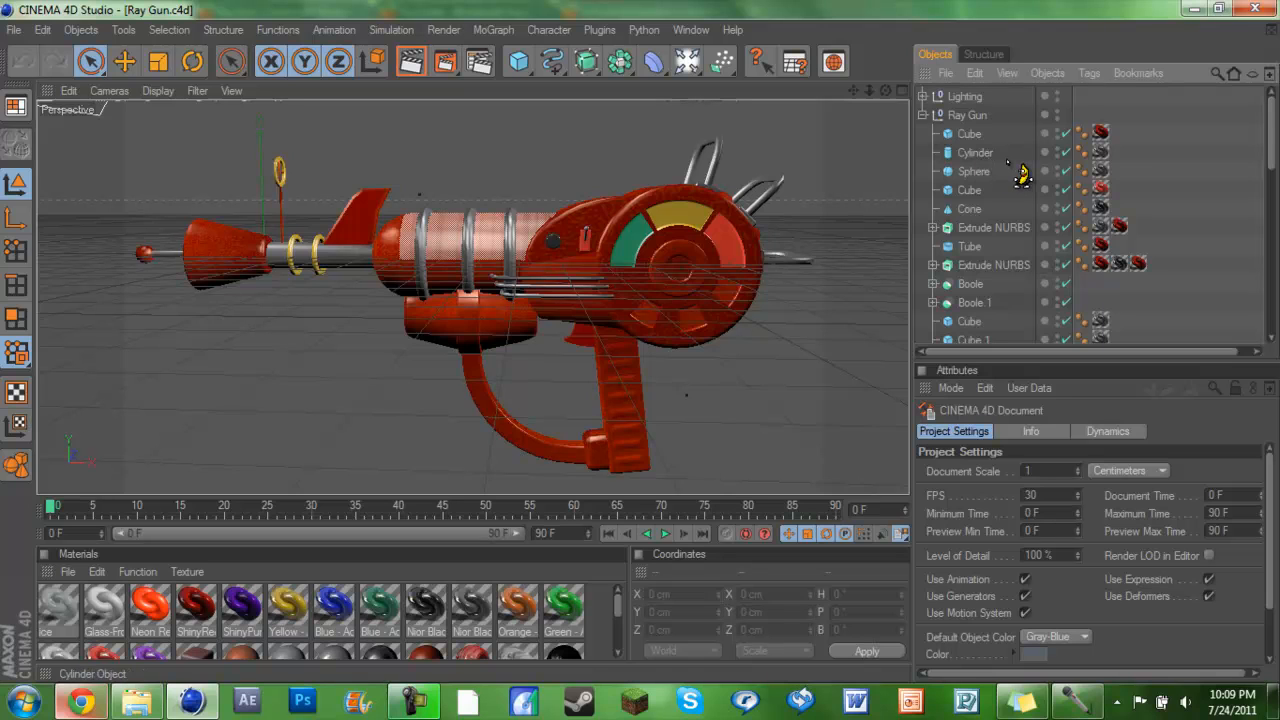
mouse_move(976, 210)
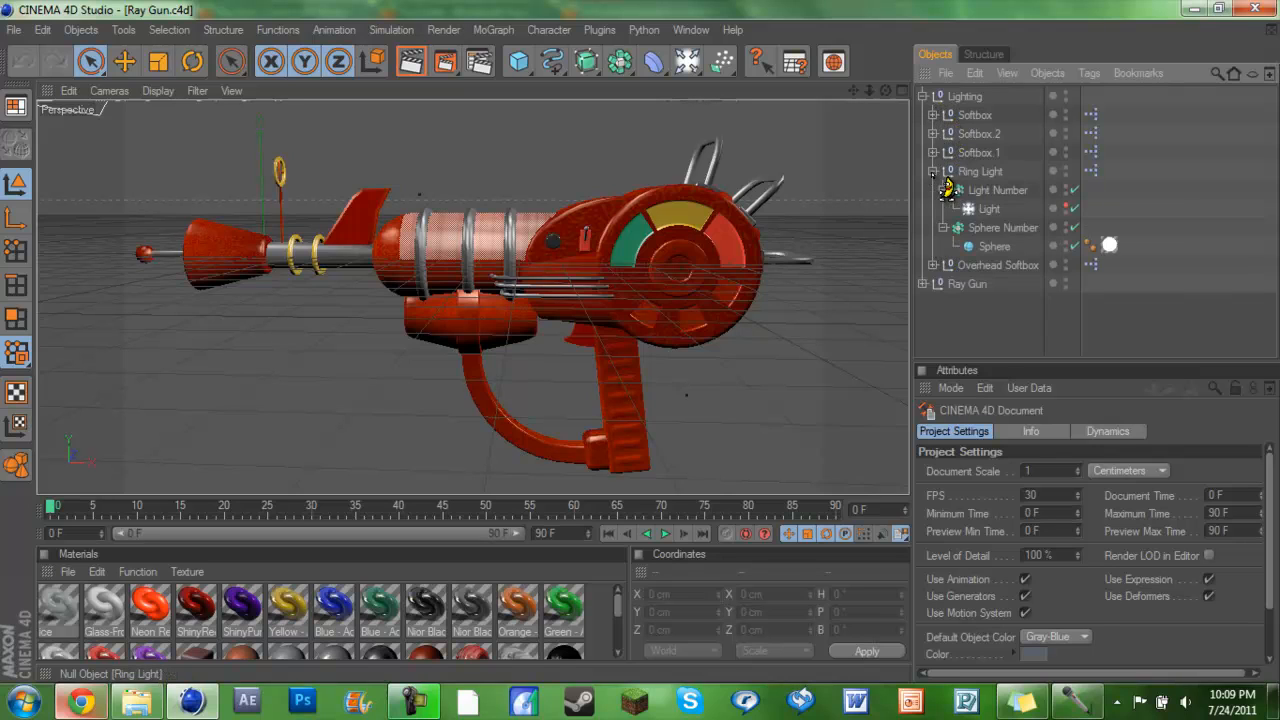
click(932, 96)
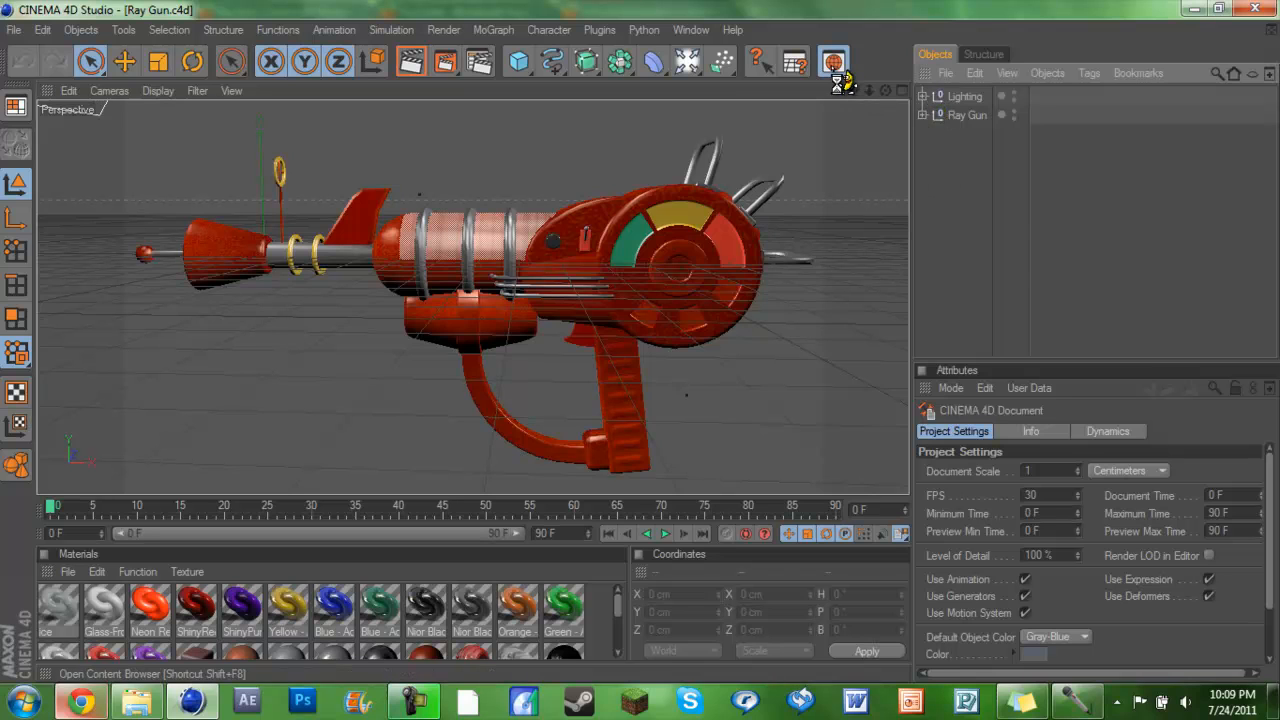
click(832, 62)
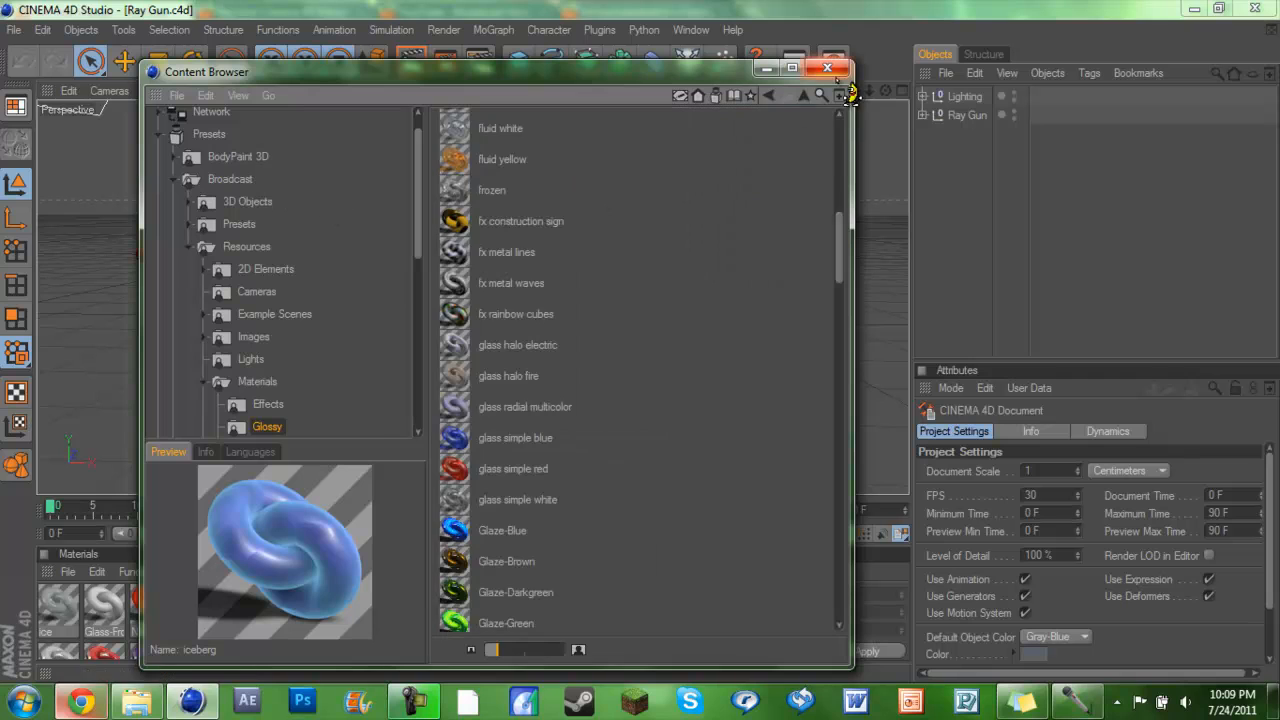
click(828, 68)
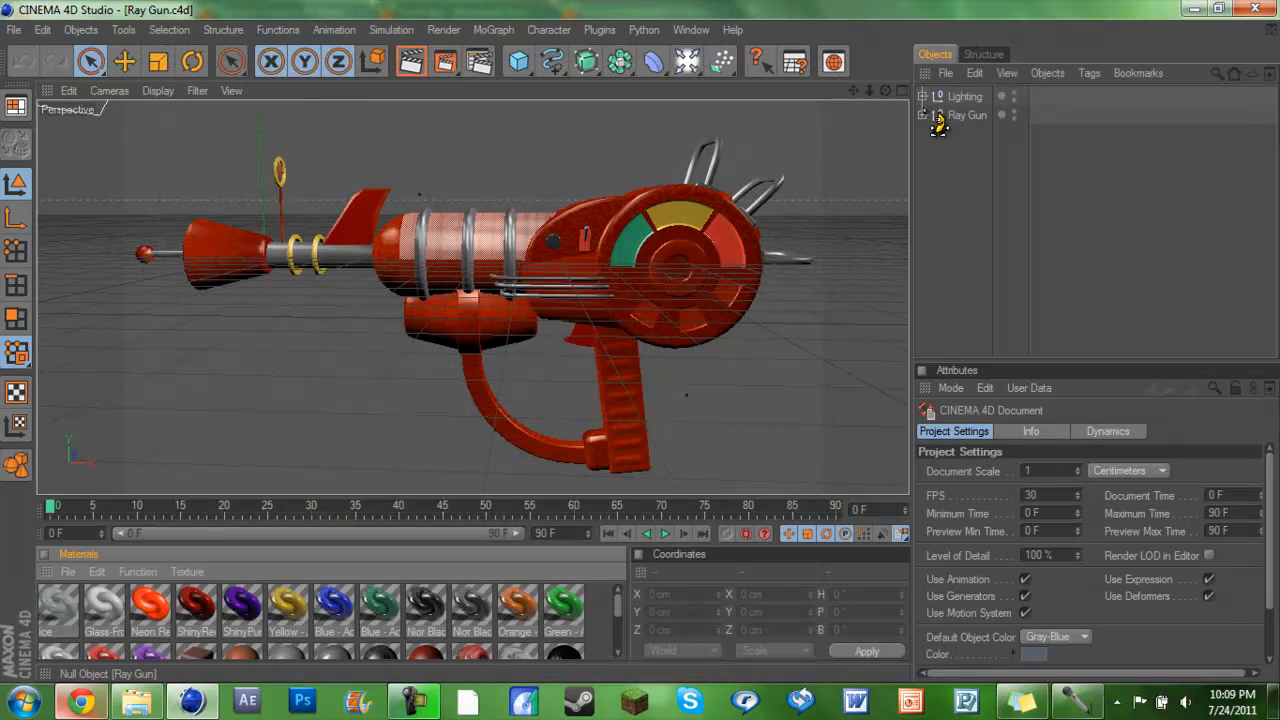
Step: Expand and collapse the Ray Gun group again, then bring up the Window menu's list of open scenes
click(924, 114)
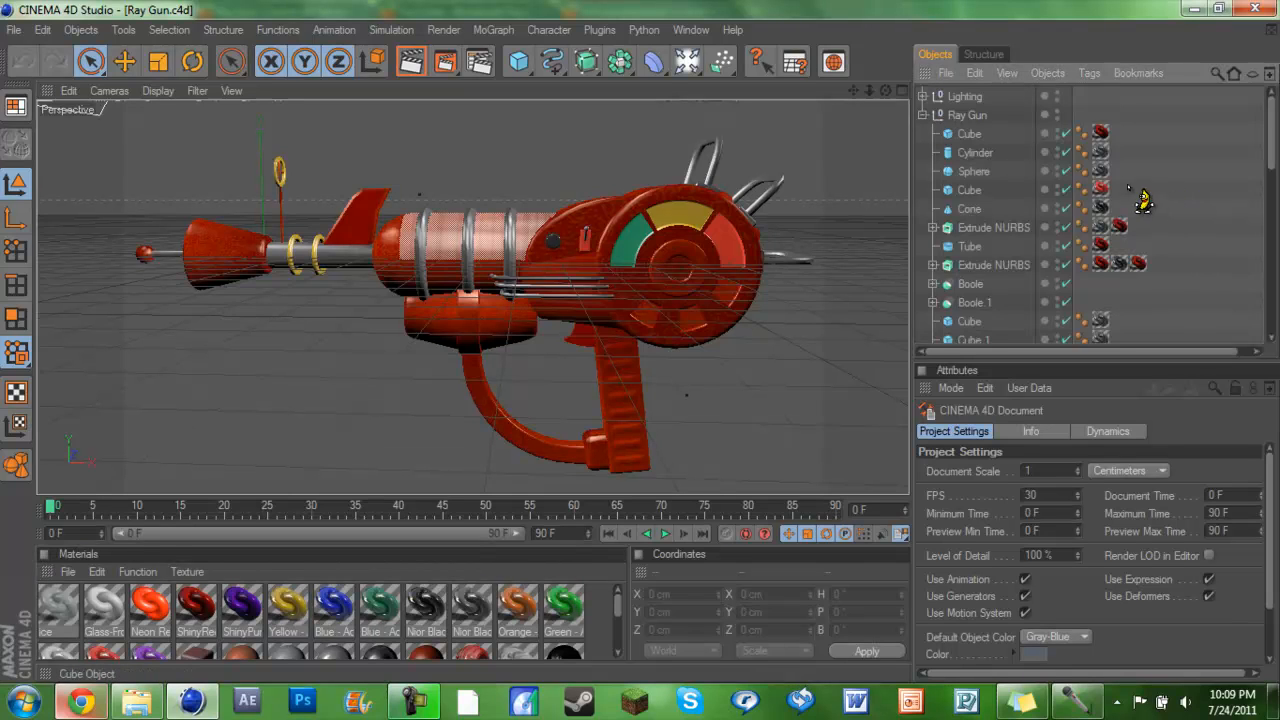
scroll(down, 3)
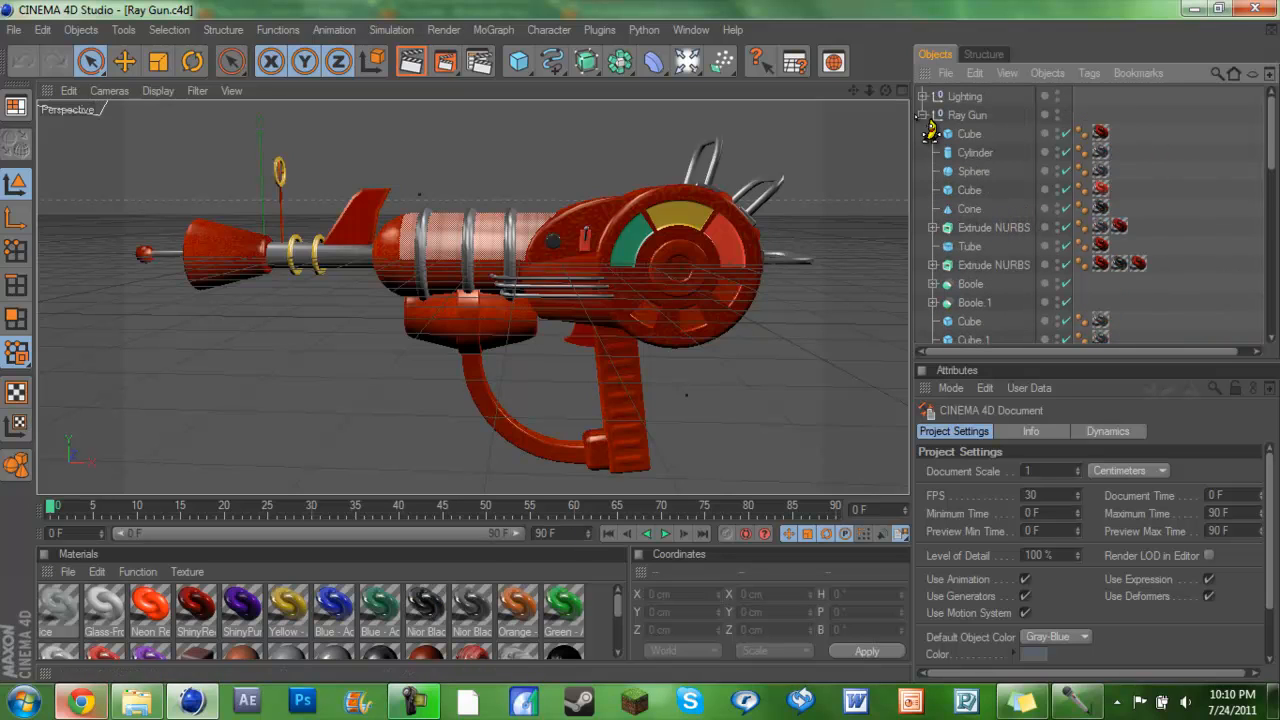
click(924, 114)
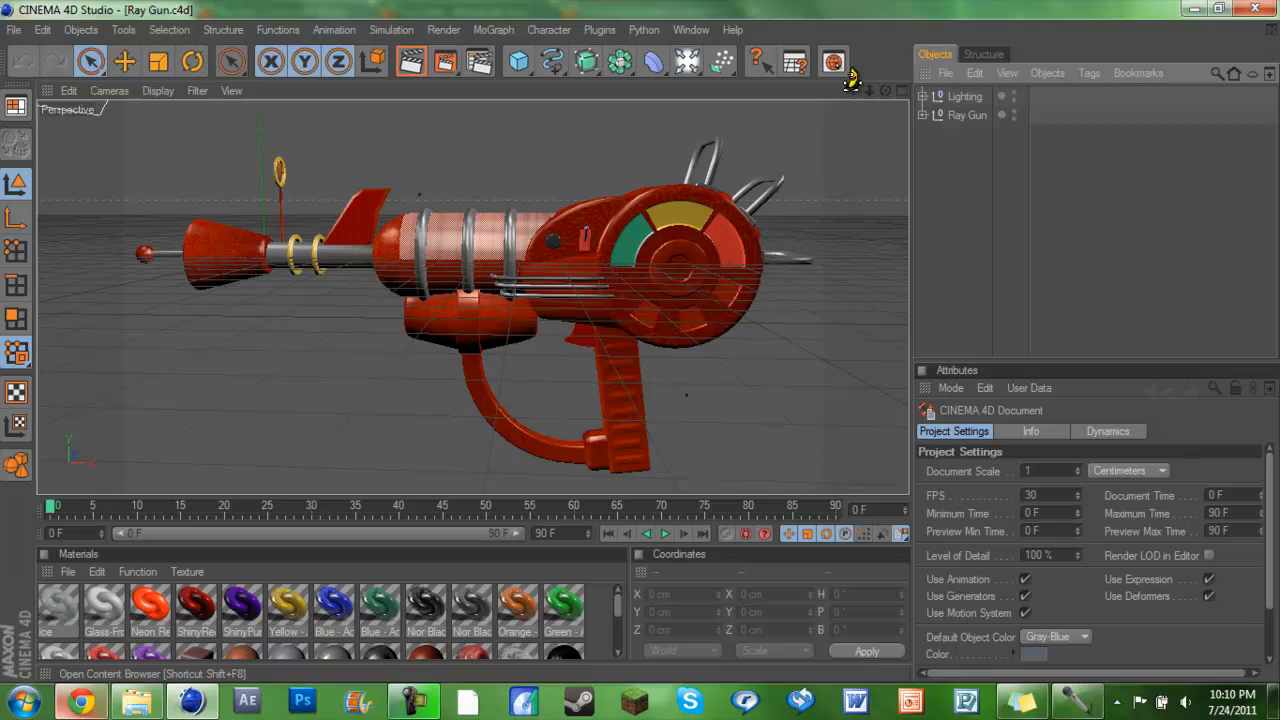
mouse_move(870, 24)
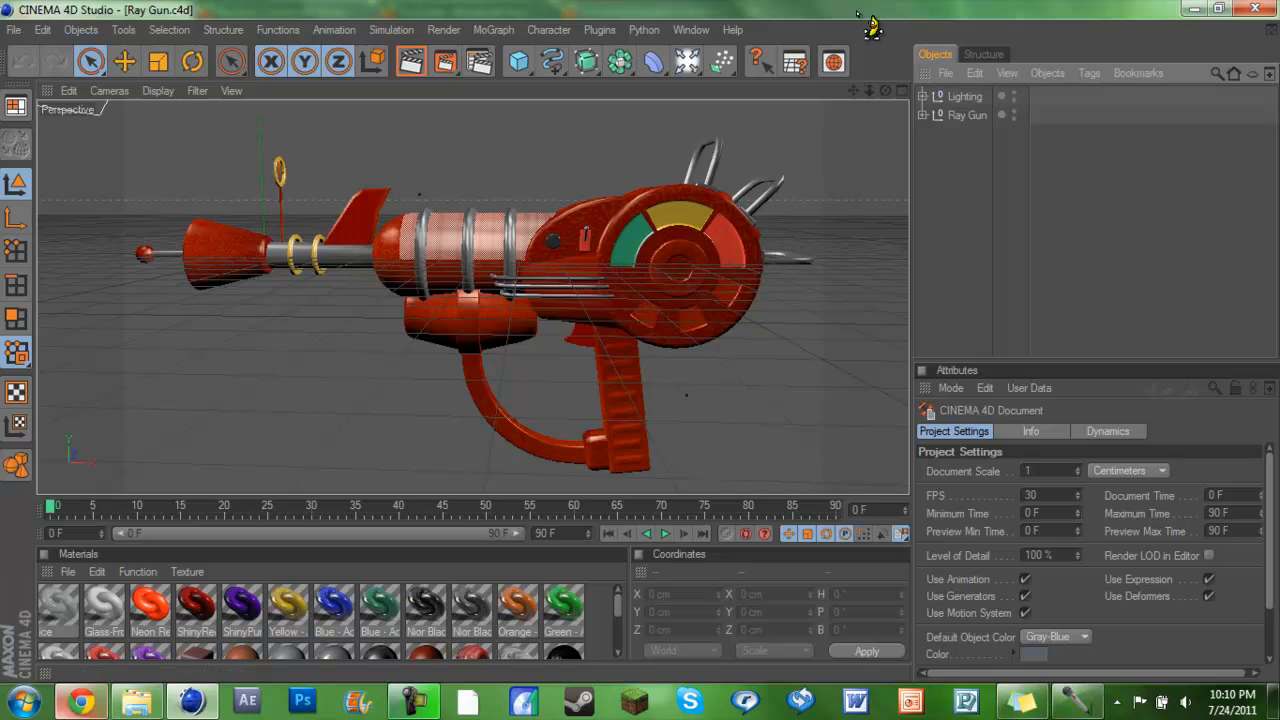
click(692, 30)
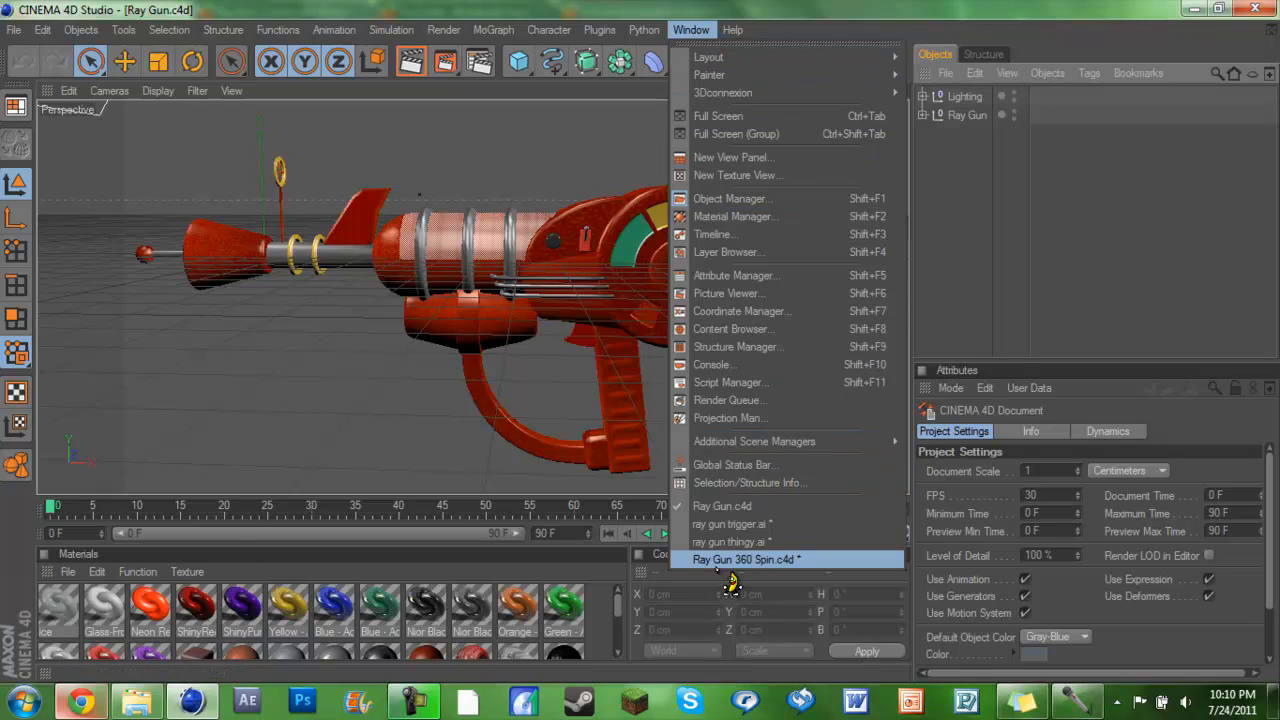
Step: Switch to the Ray Gun 360 Spin.c4d scene and scrub the timeline to preview the camera spin
click(744, 560)
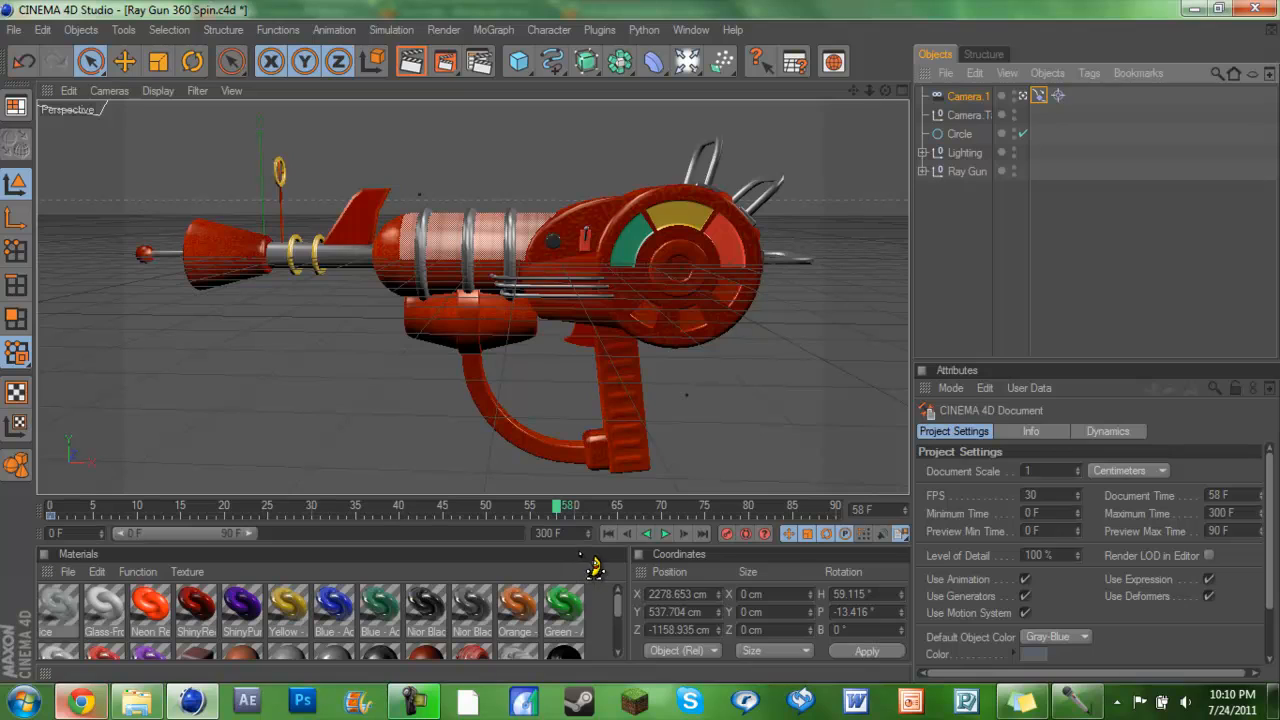
mouse_move(588, 550)
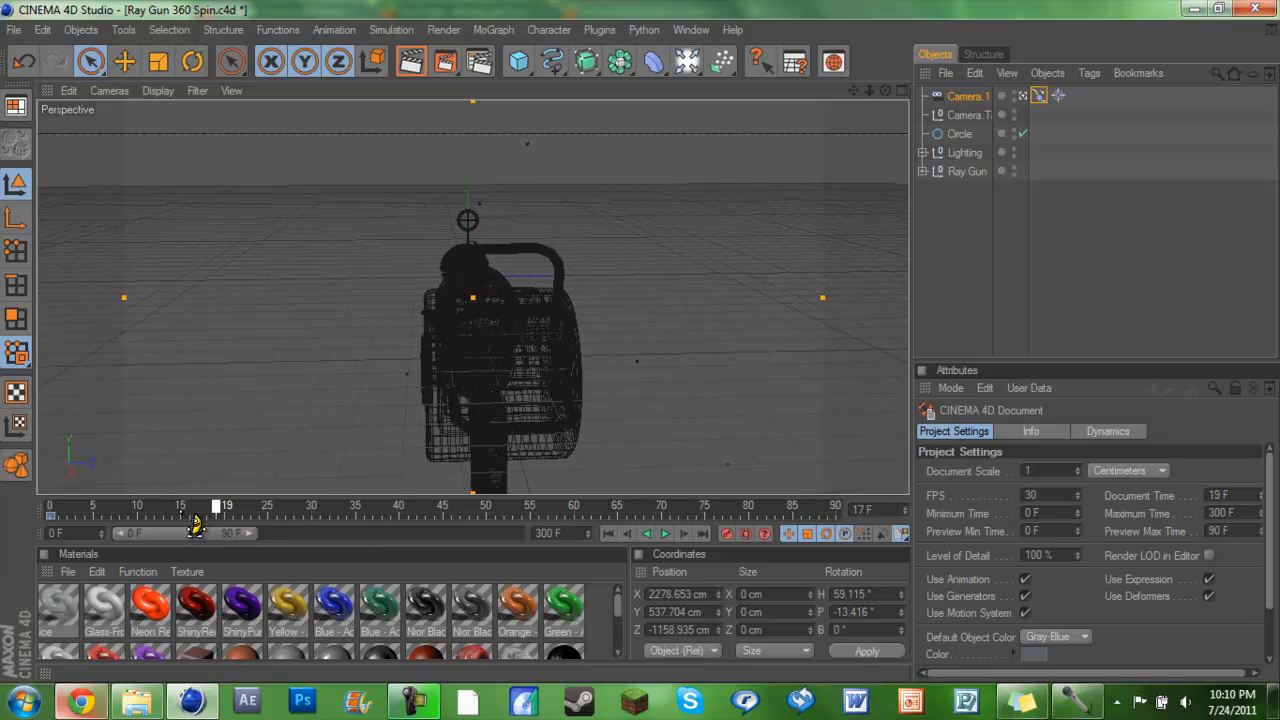
drag(212, 510, 172, 510)
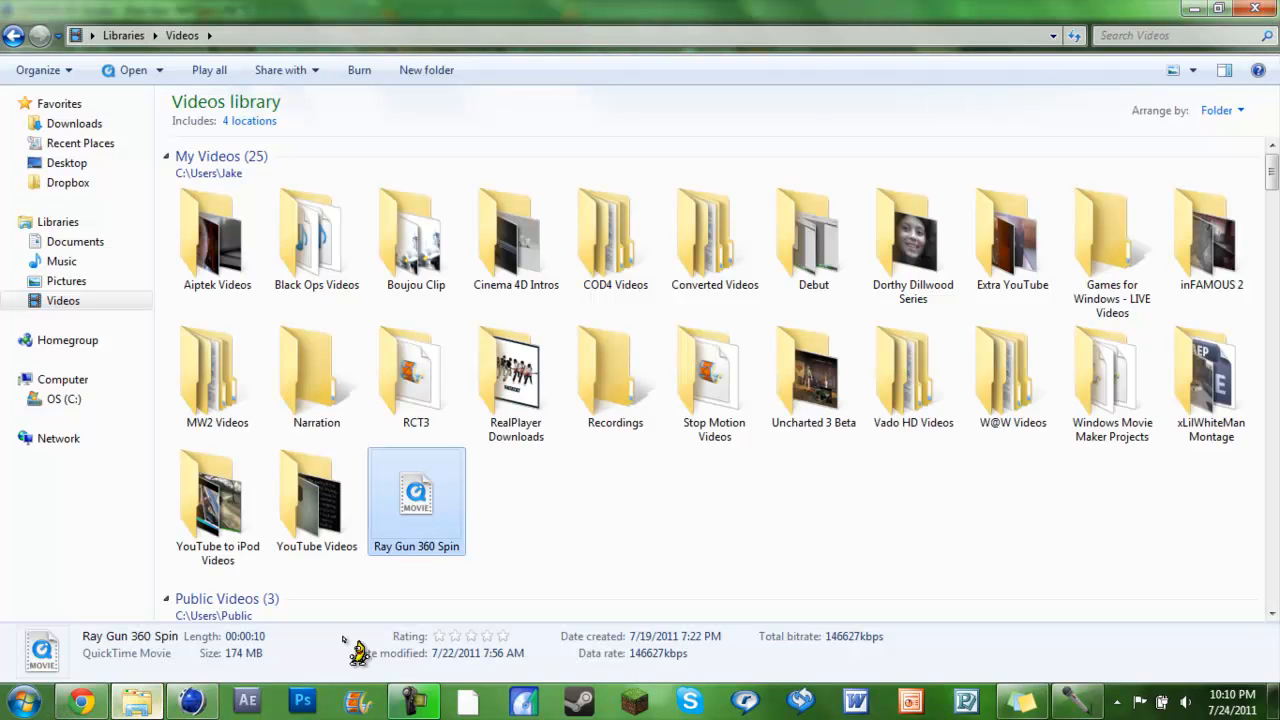
mouse_move(420, 524)
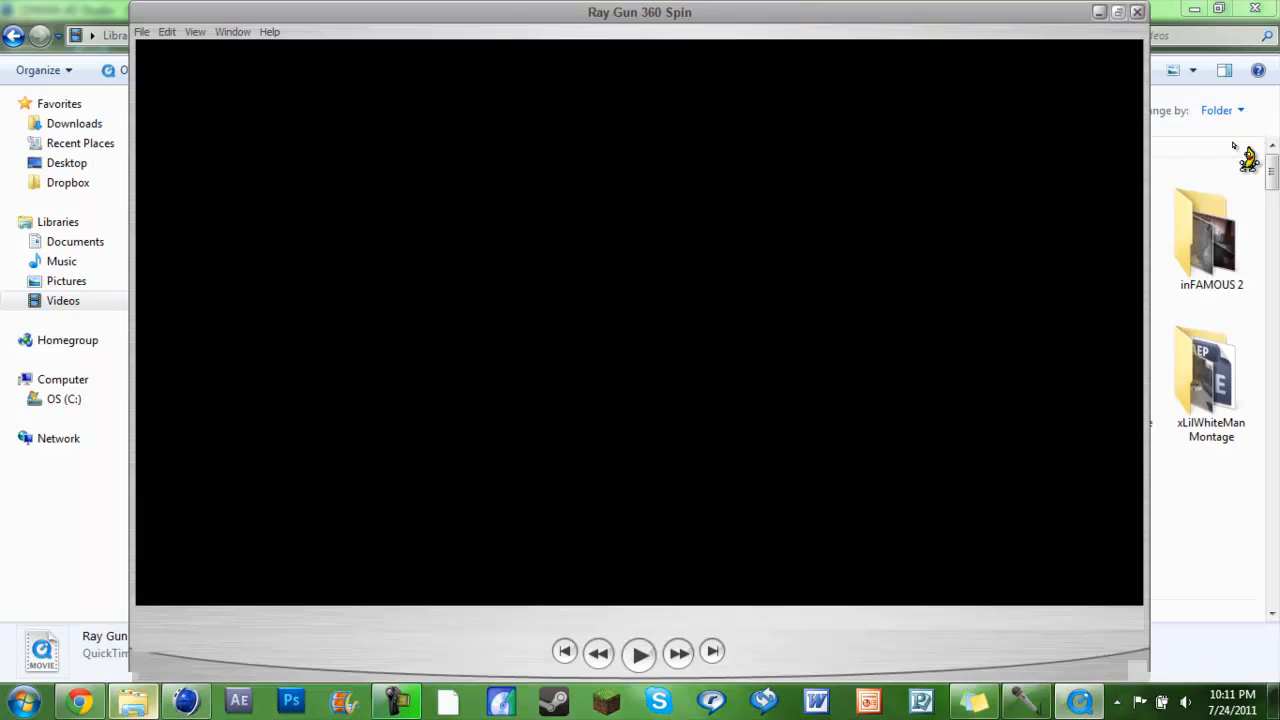
Step: Play the 10-second Ray Gun 360 Spin video through and close QuickTime Player
click(640, 652)
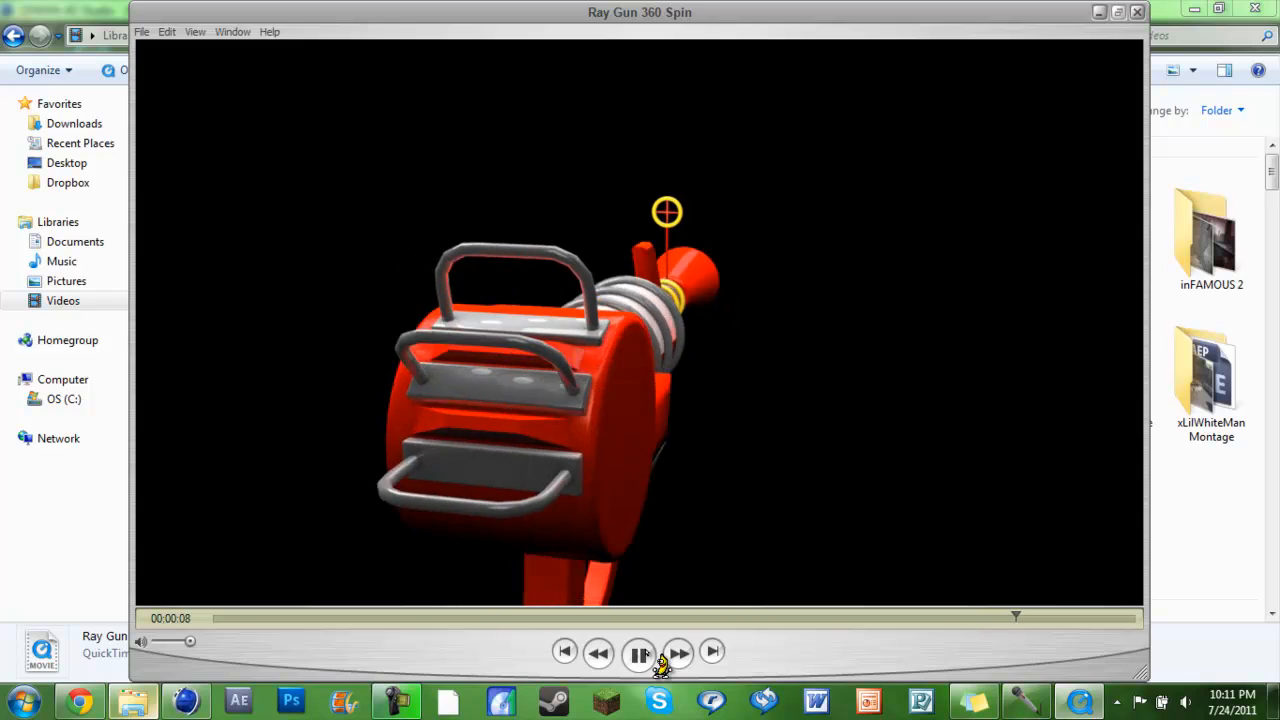
click(640, 652)
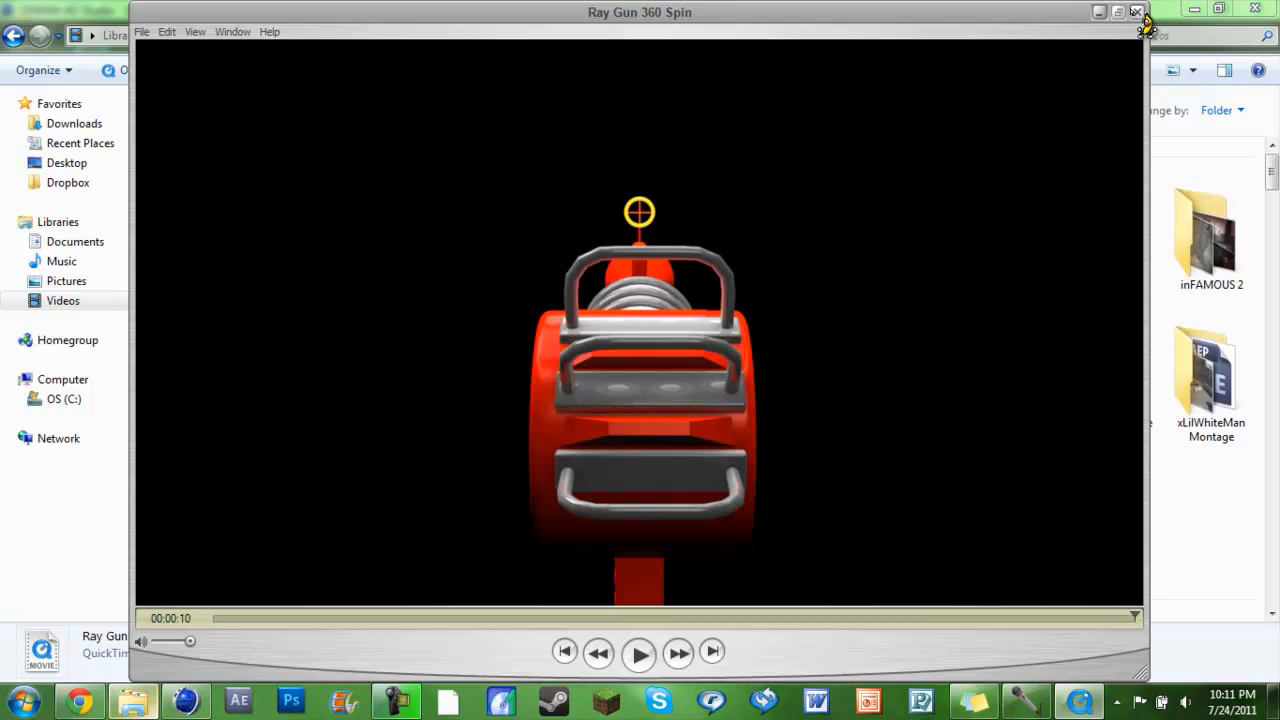
click(1136, 12)
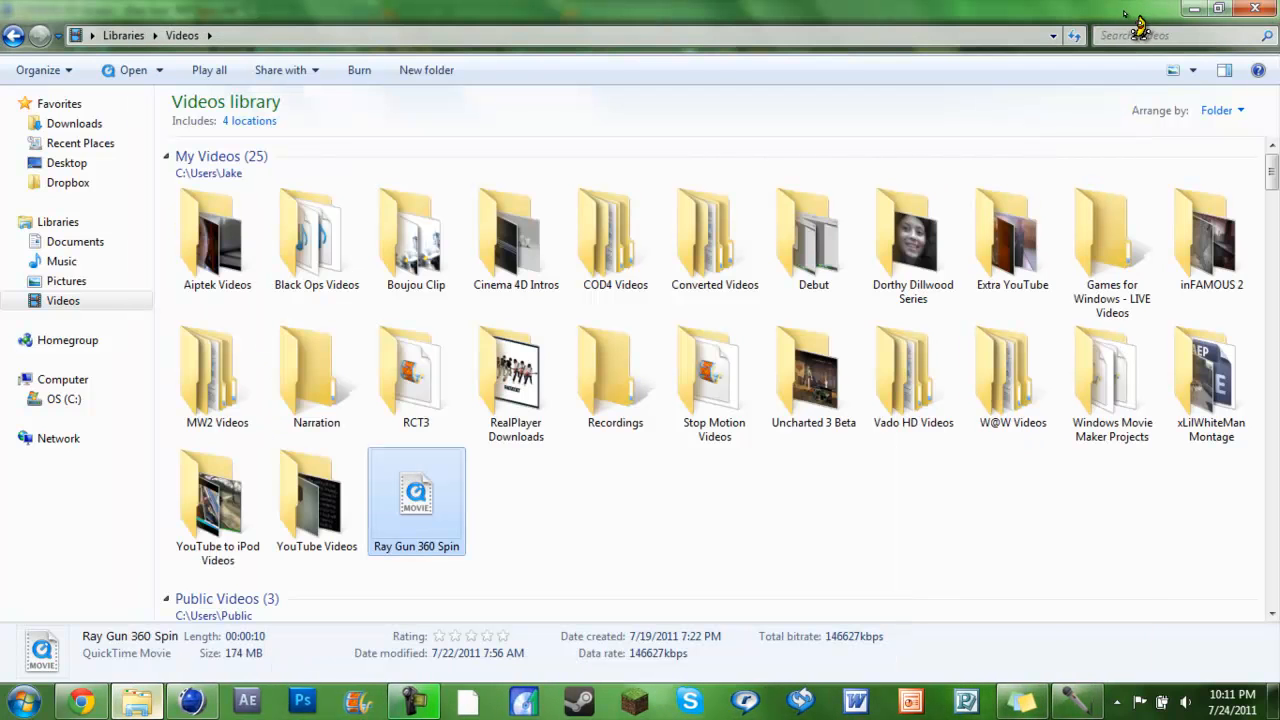
mouse_move(620, 556)
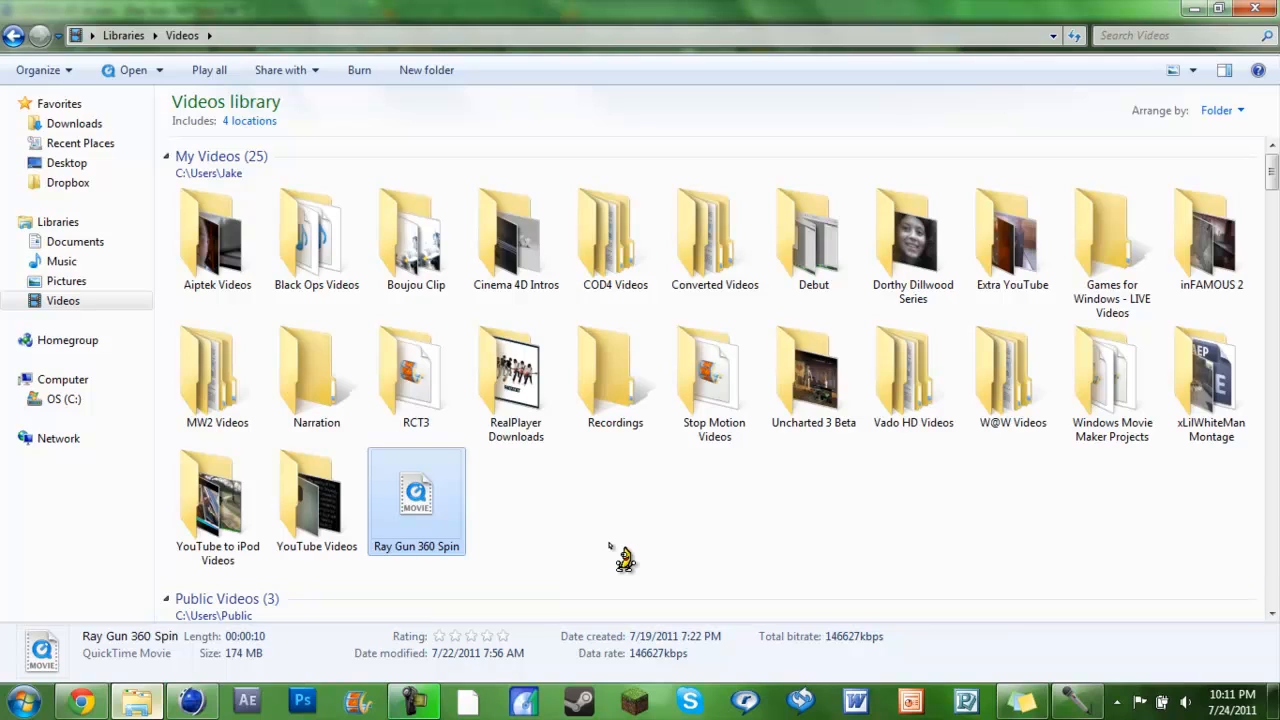
mouse_move(610, 550)
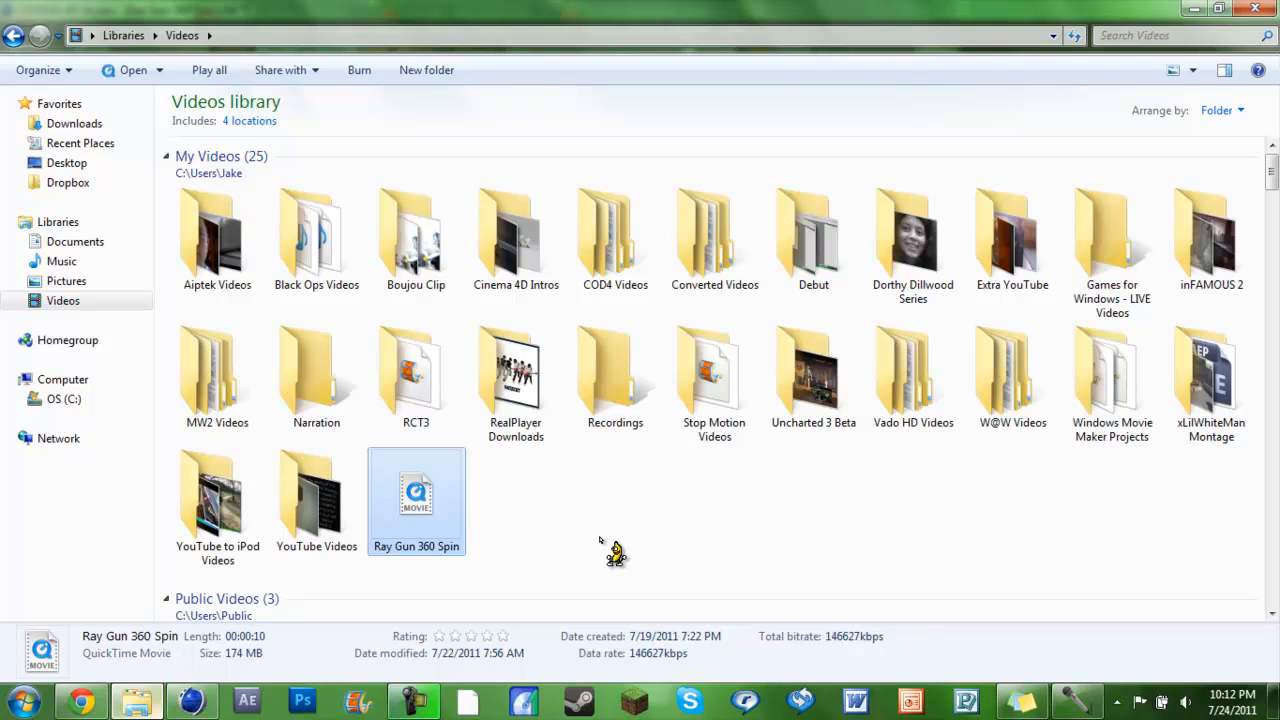
Step: Leave the Videos library and bring the Cinema 4D Ray Gun 360 Spin scene back to the front
double_click(416, 500)
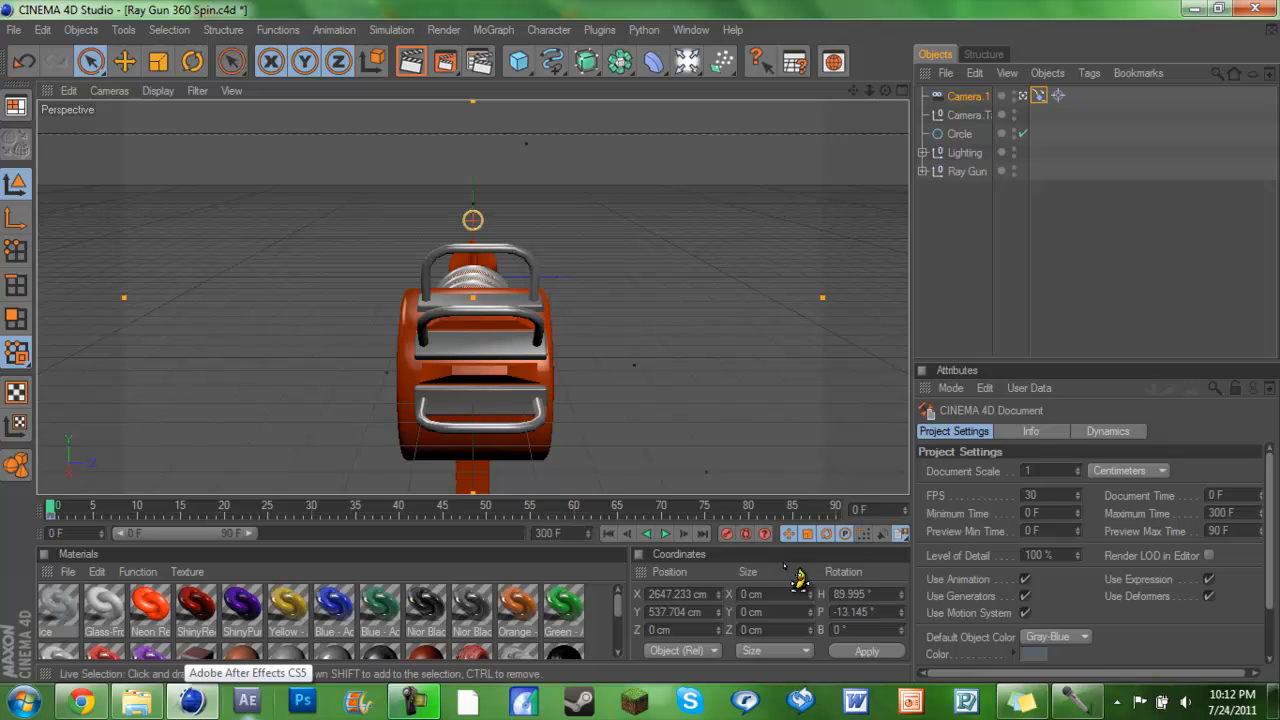
mouse_move(1078, 660)
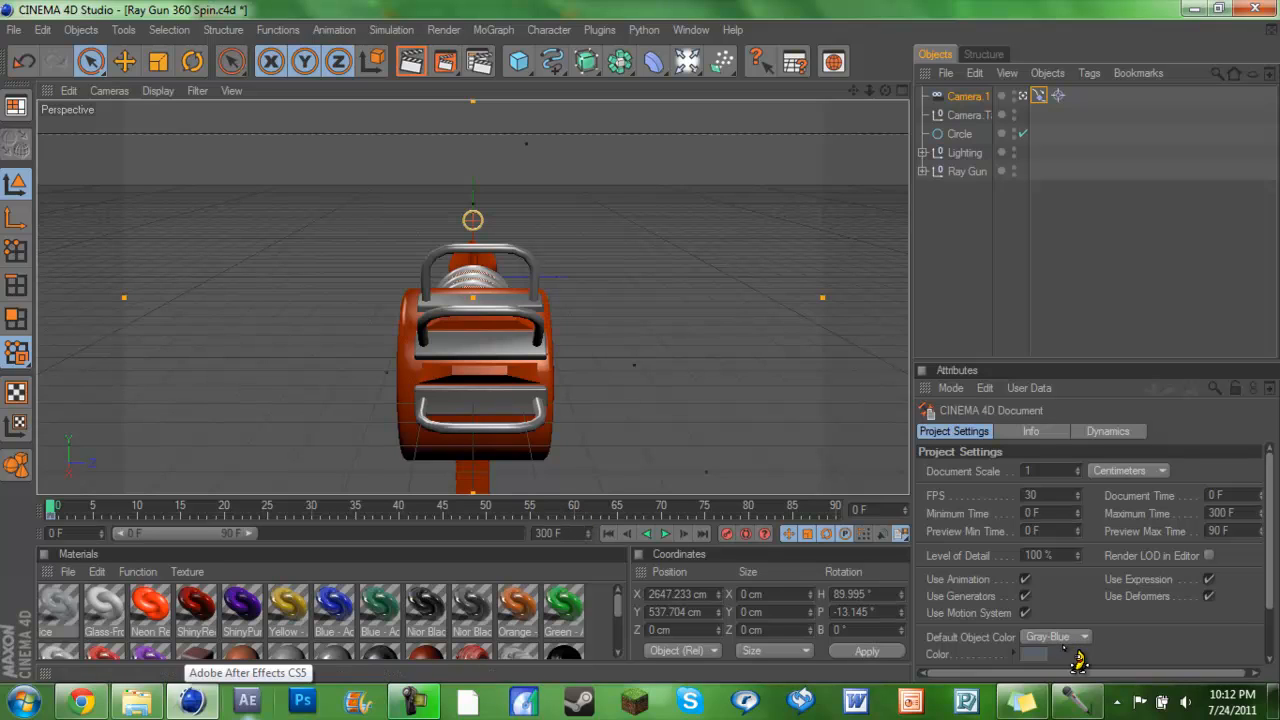